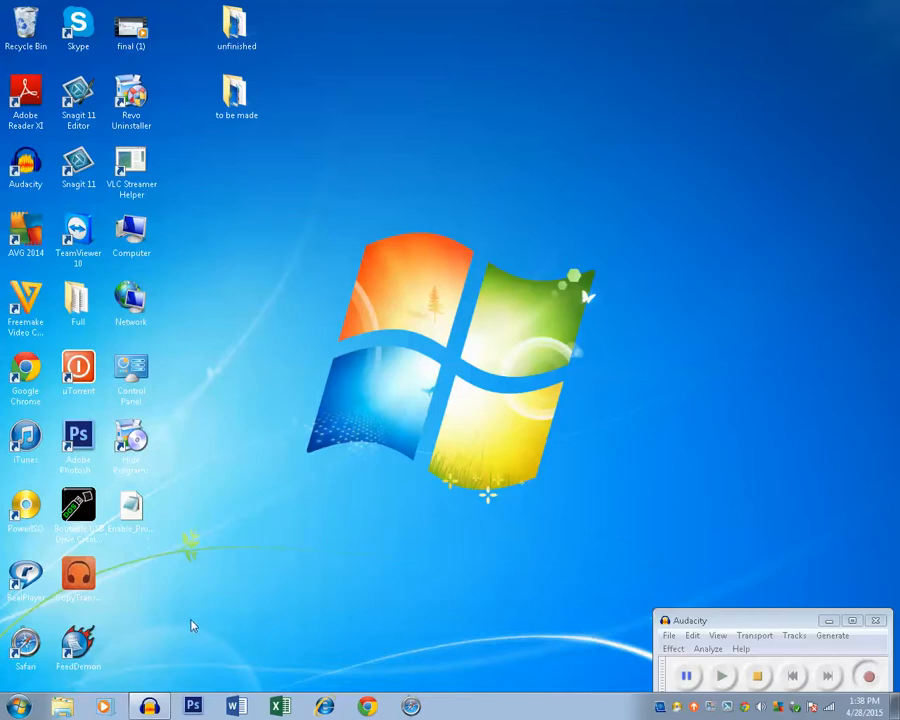
- View Programs and Features in Control Panel, then search regedit from the Start menu
click(17, 706)
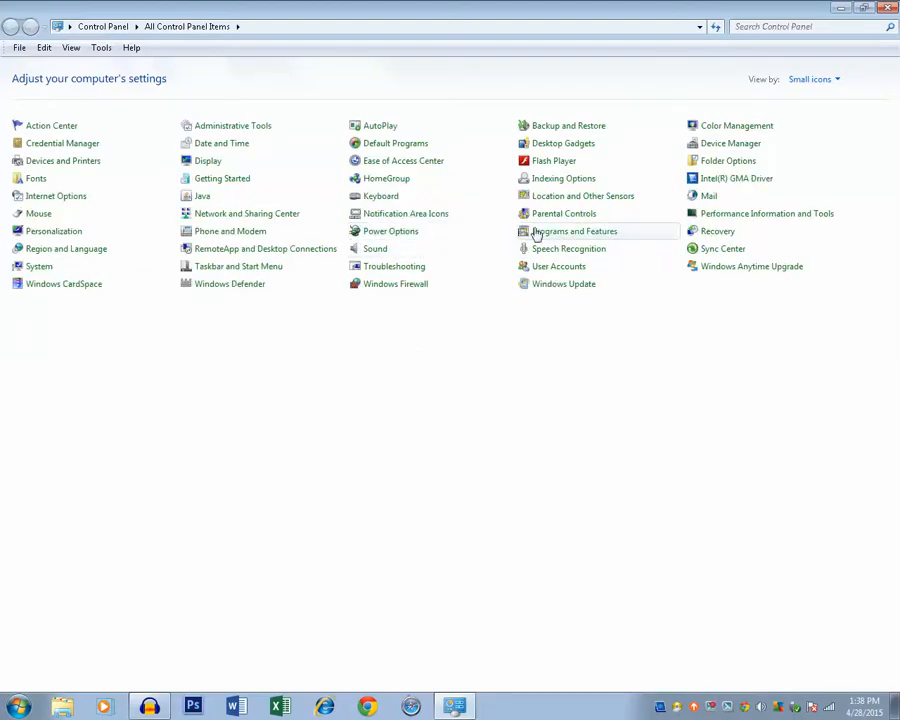
click(578, 231)
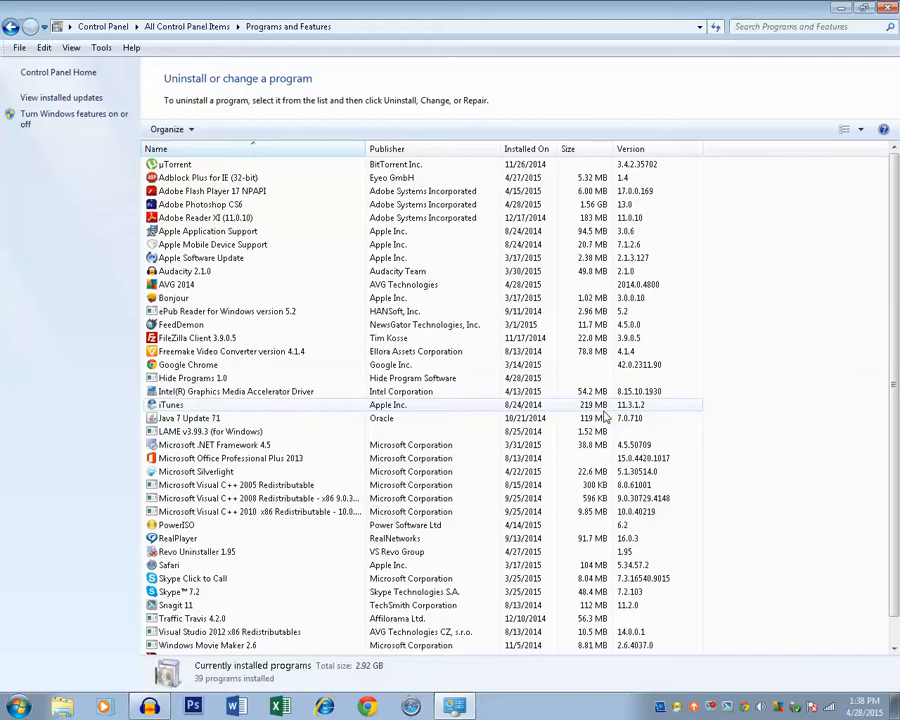
click(17, 707)
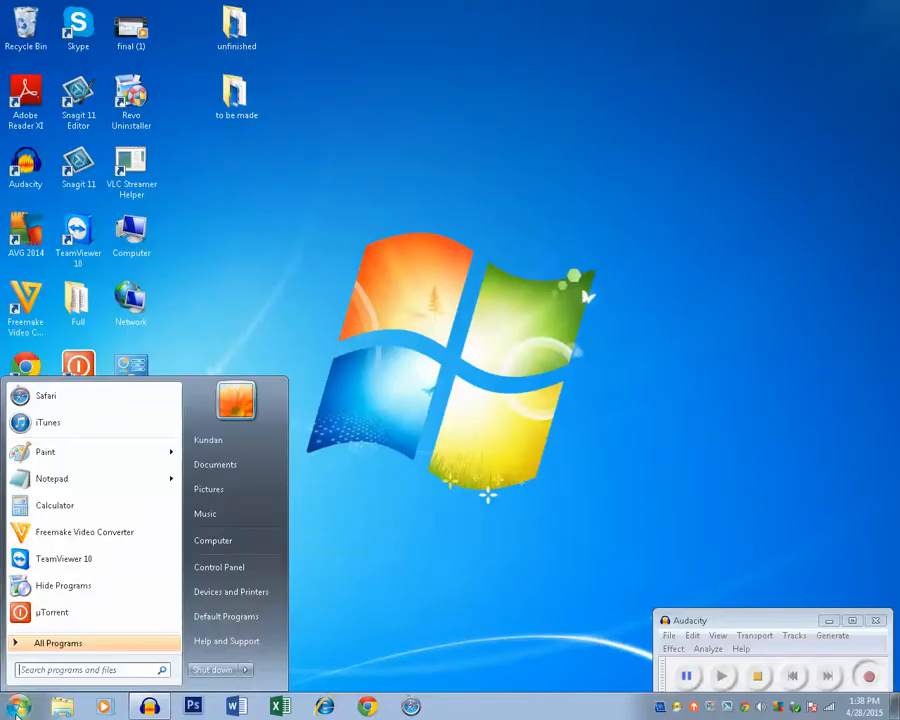
text(re)
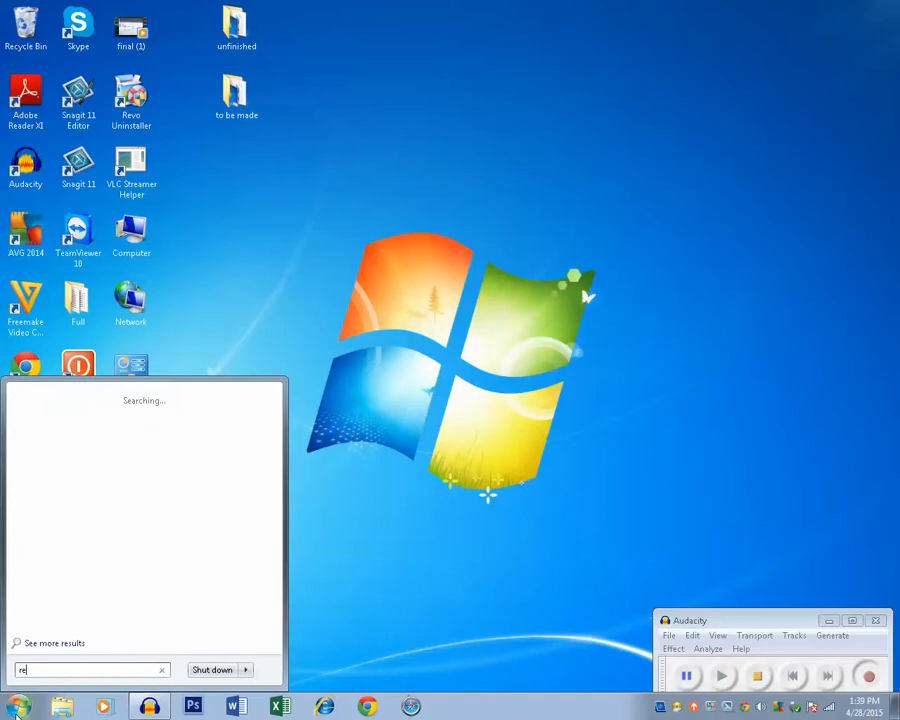
text(gedit)
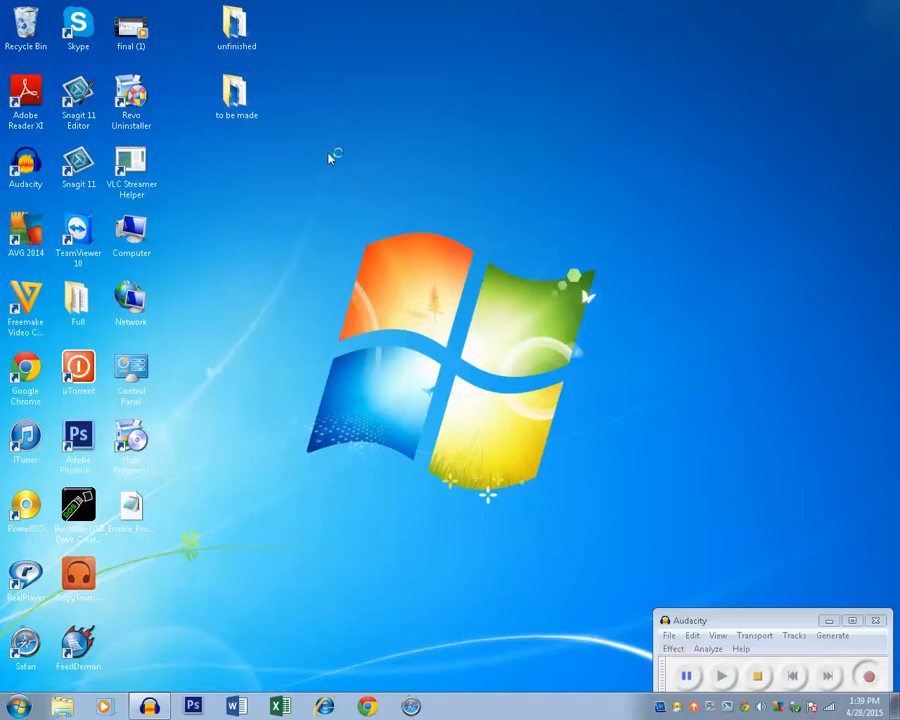
mouse_move(330, 158)
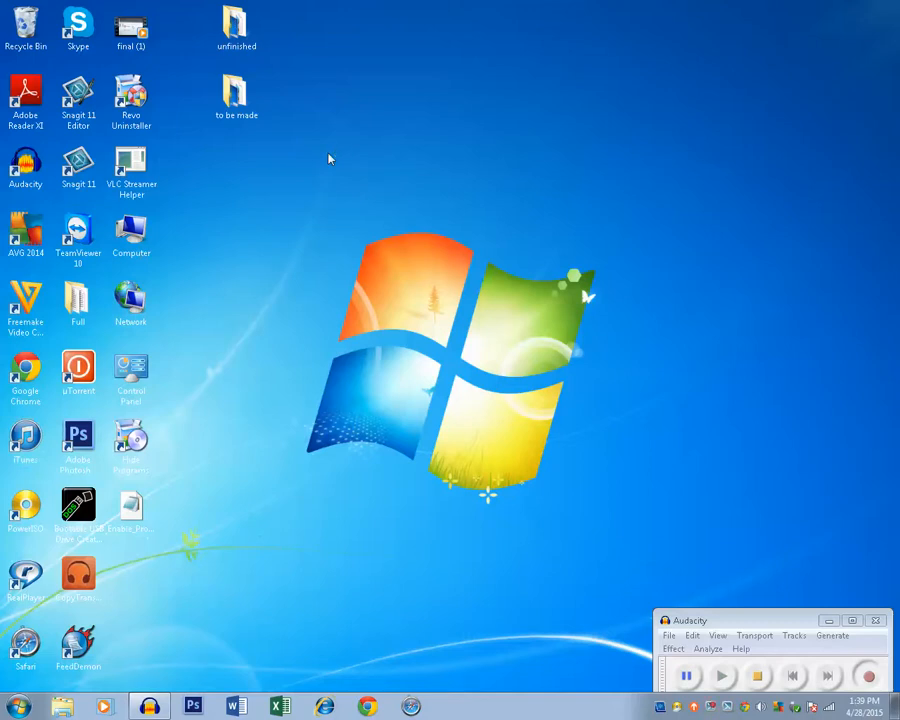
mouse_move(380, 340)
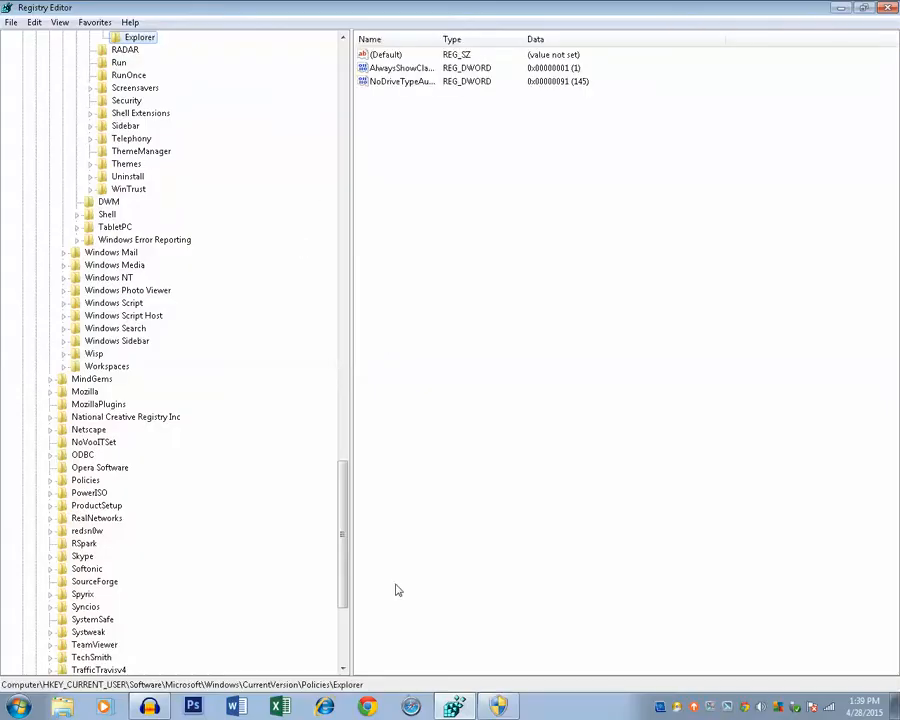
- Expand the tree through HKEY_CURRENT_USER, Software, Microsoft, Windows and CurrentVersion to select Policies
scroll(up, 3)
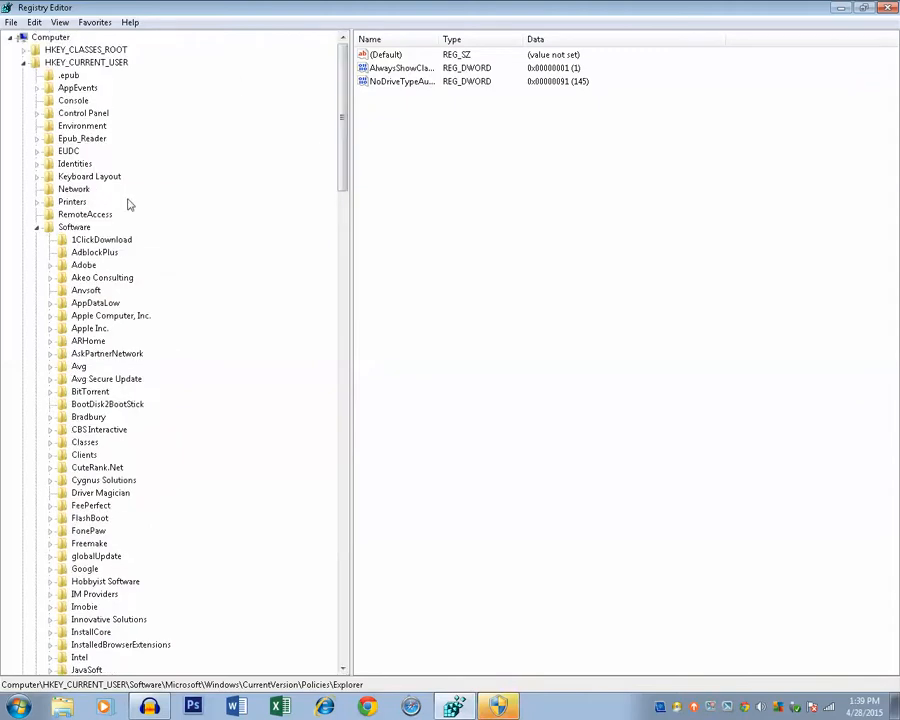
click(35, 227)
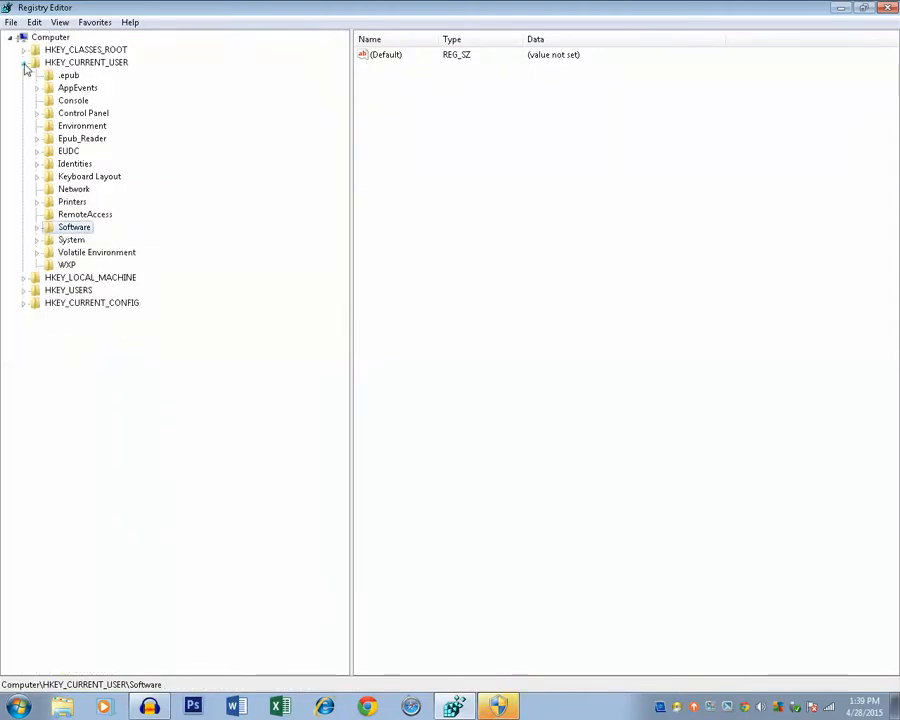
click(25, 62)
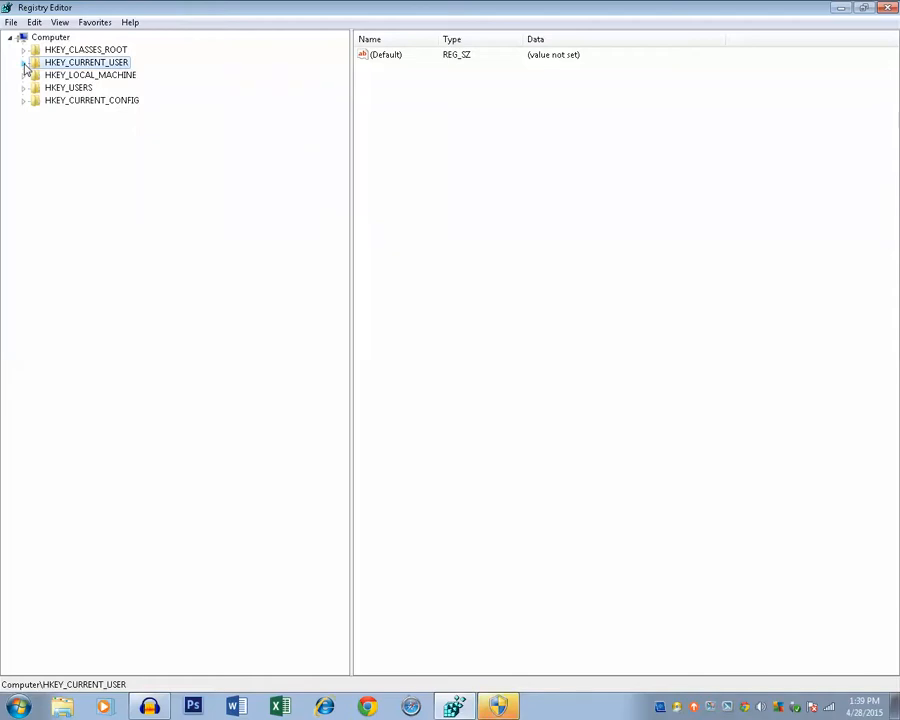
click(25, 62)
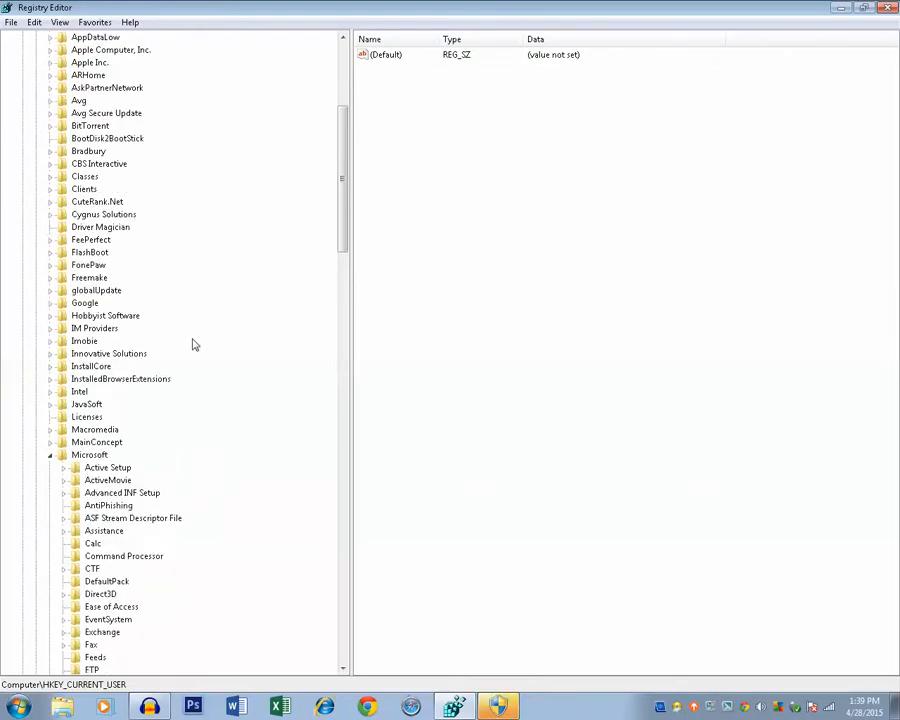
click(90, 417)
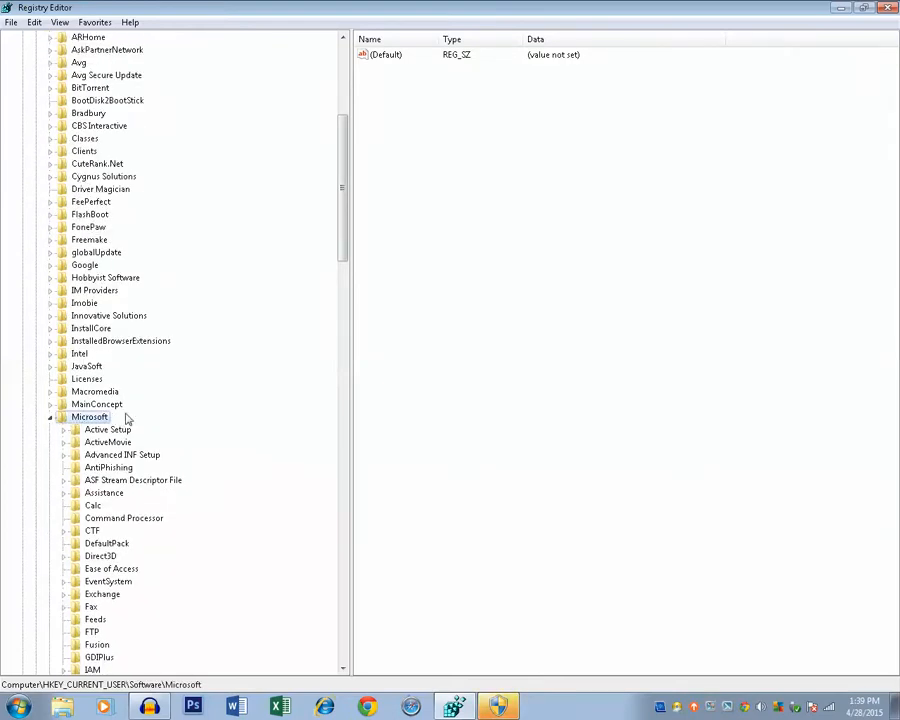
scroll(down, 3)
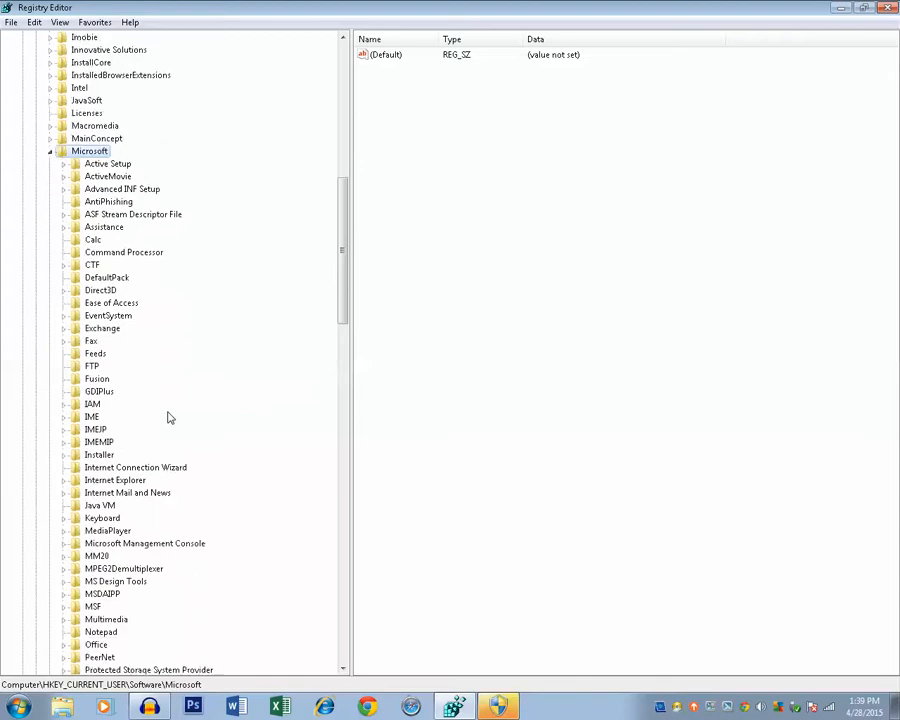
scroll(down, 3)
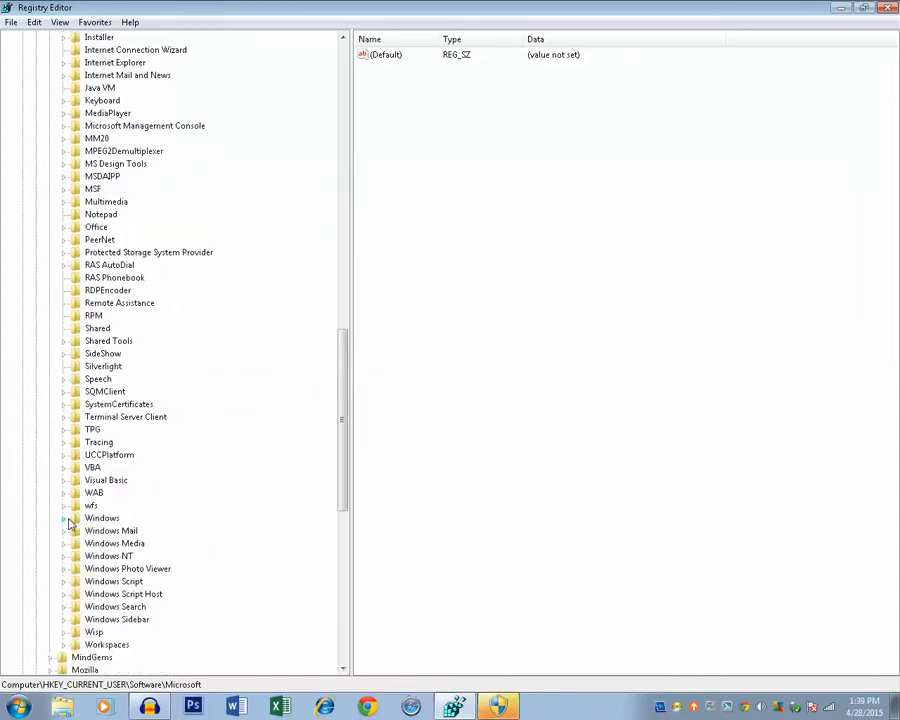
click(65, 518)
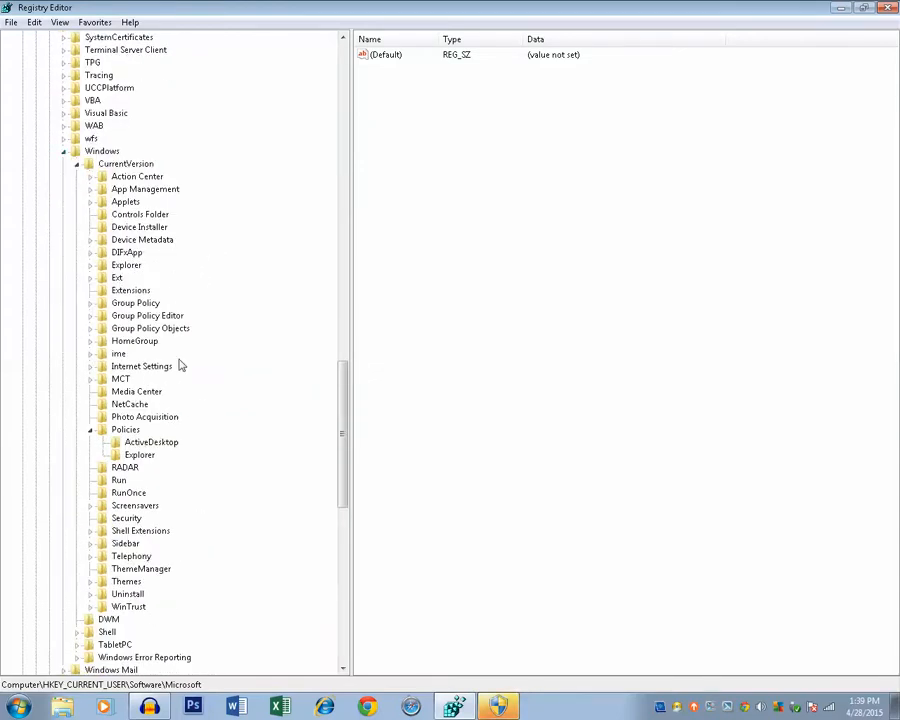
scroll(down, 3)
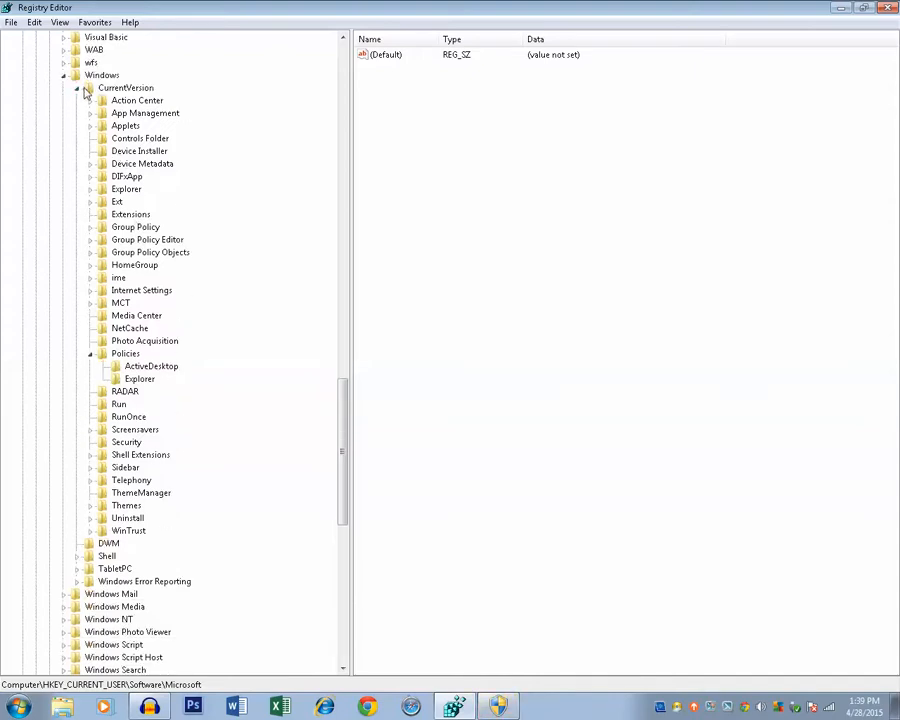
click(125, 88)
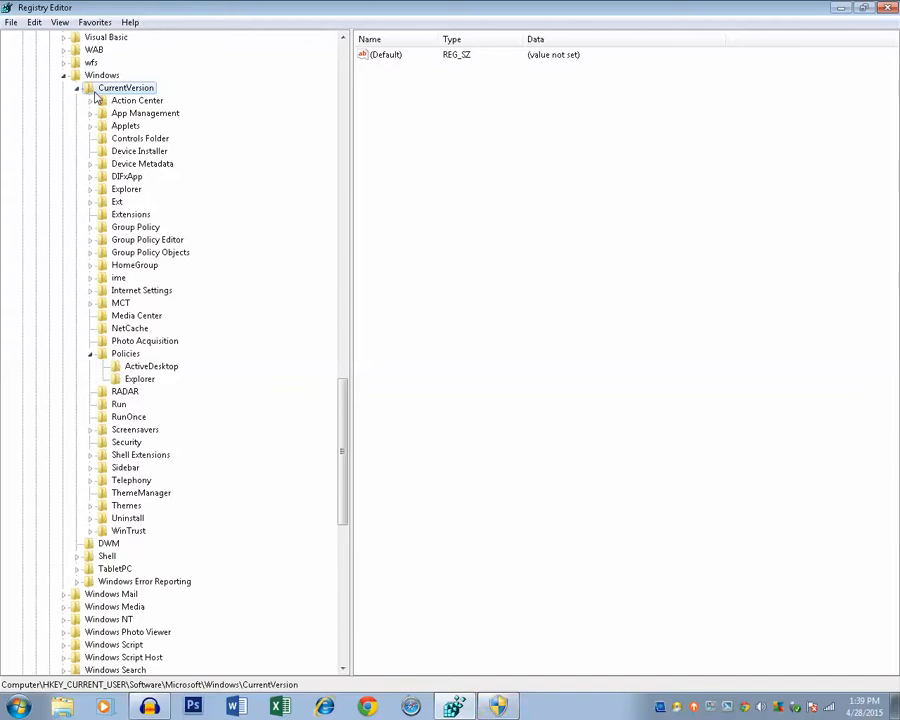
mouse_move(124, 363)
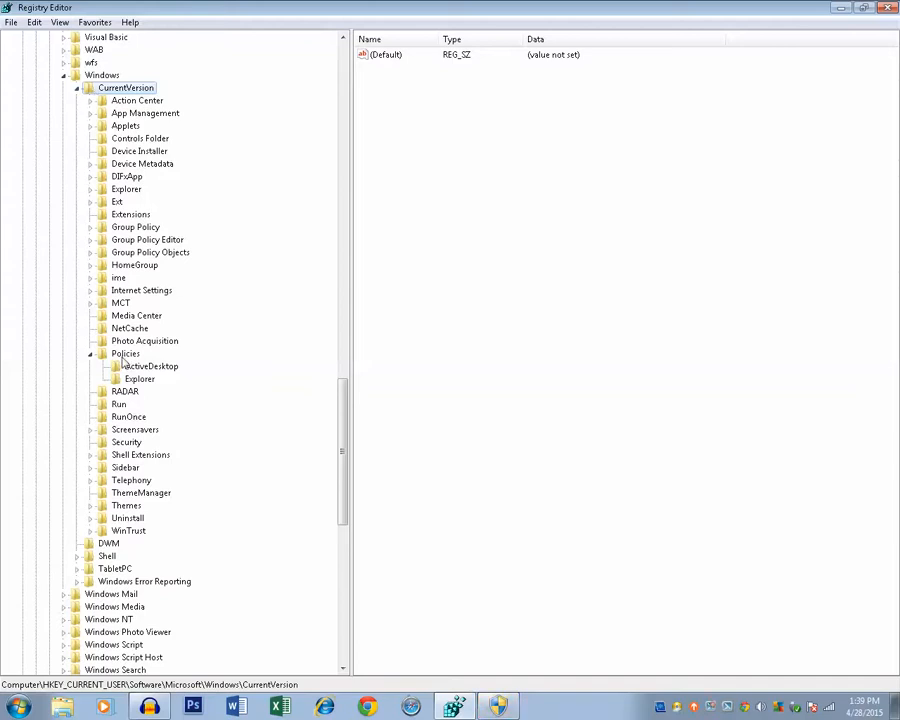
click(125, 353)
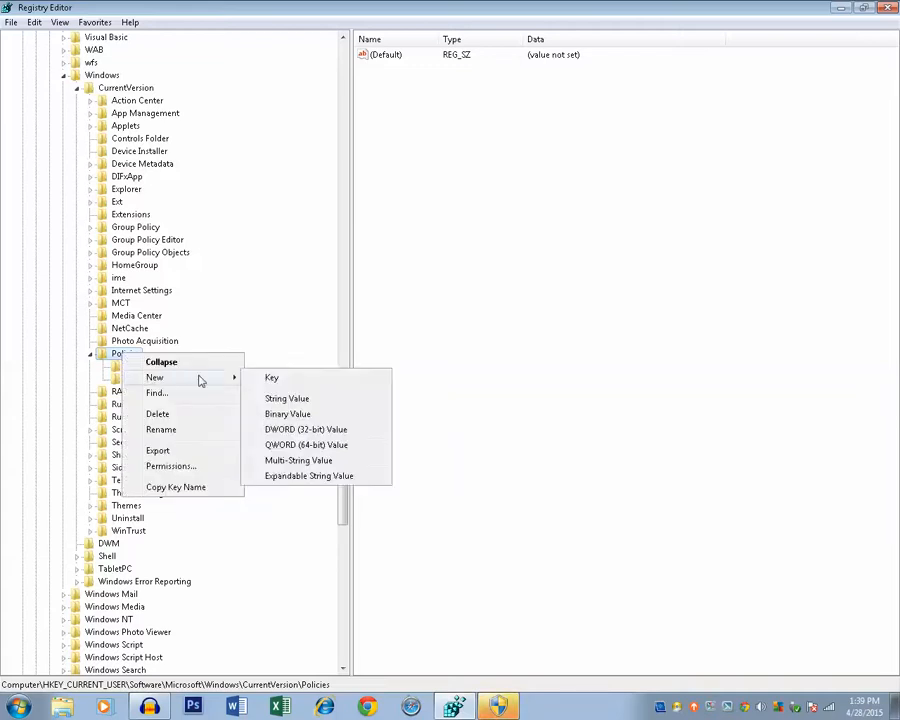
mouse_move(271, 378)
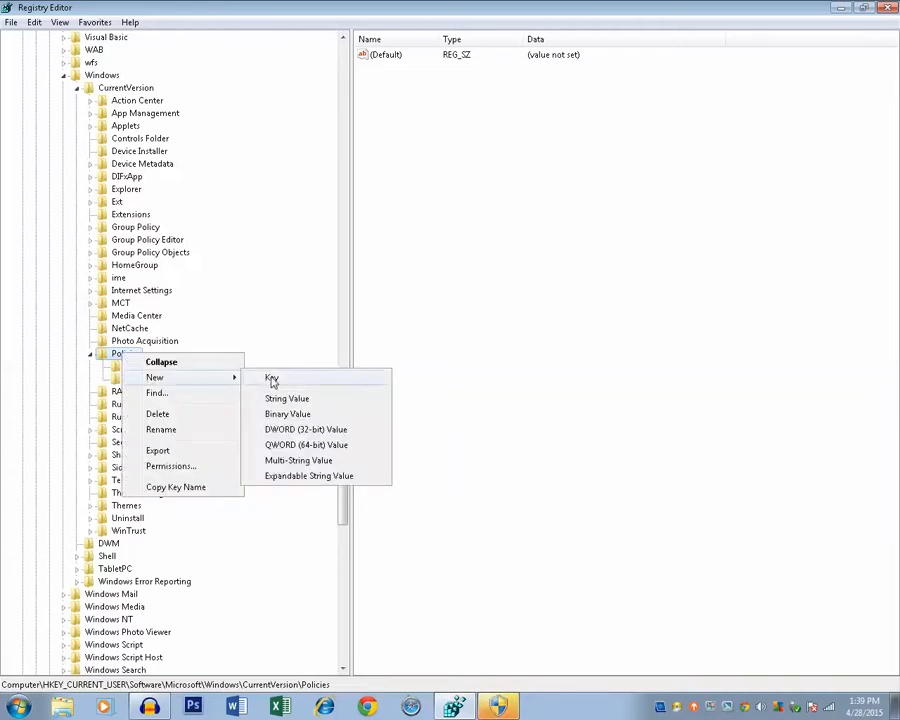
- Add a new subkey named Programs under the Policies key
click(271, 378)
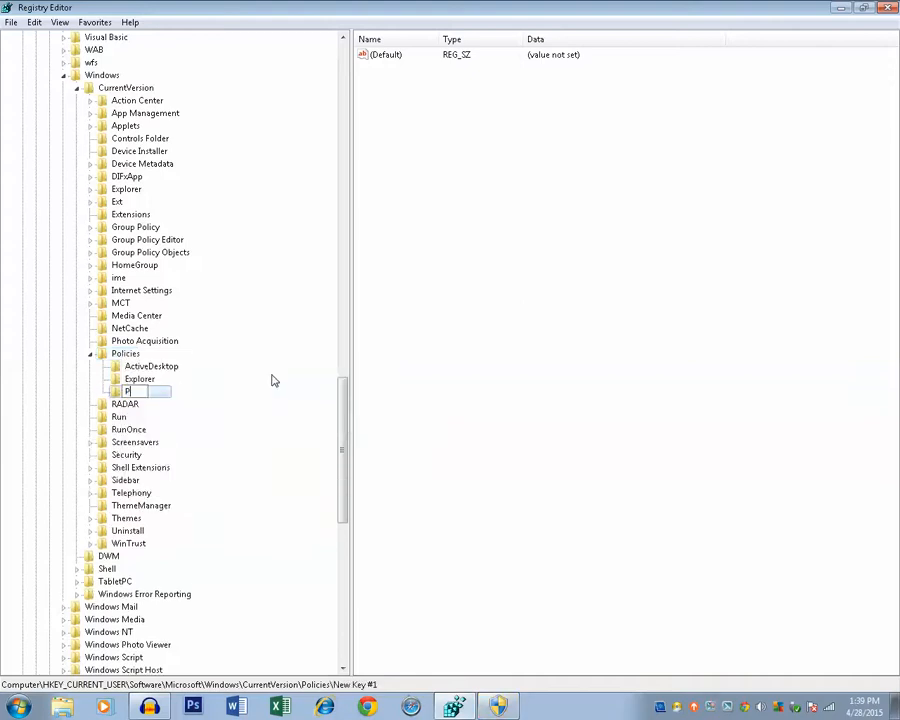
text(Programs)
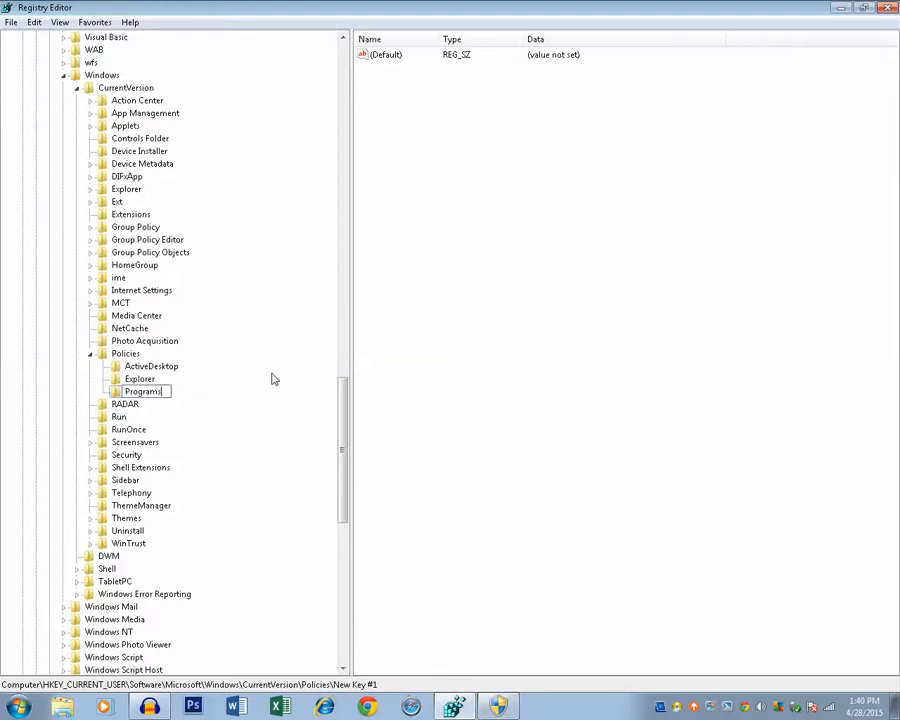
key(Return)
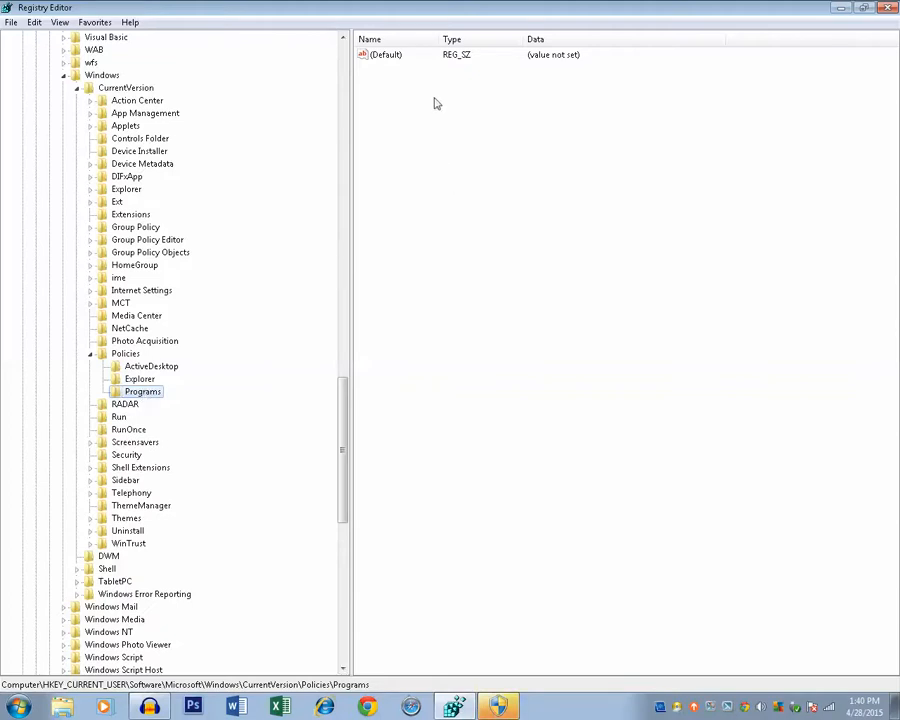
- Add a DWORD (32-bit) value named NoProgramsAndFeatures to the Programs key
right_click(436, 103)
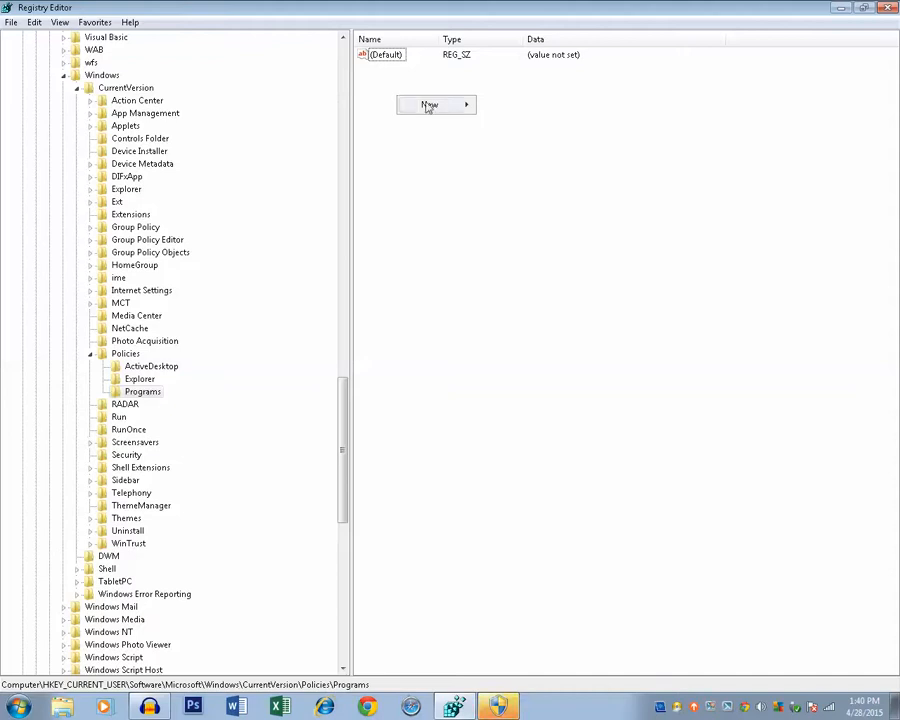
click(430, 104)
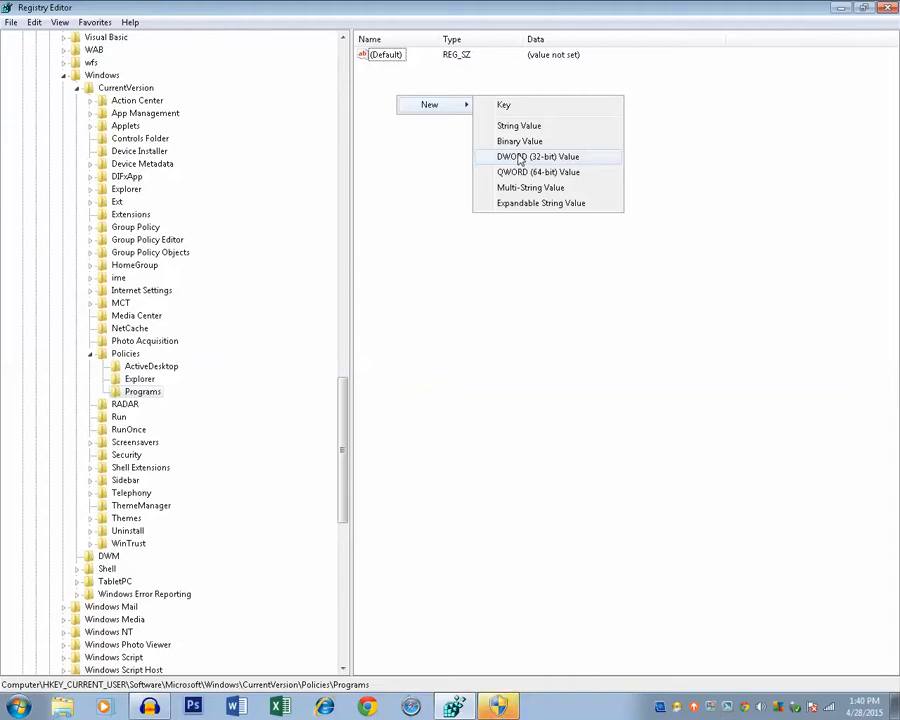
mouse_move(538, 172)
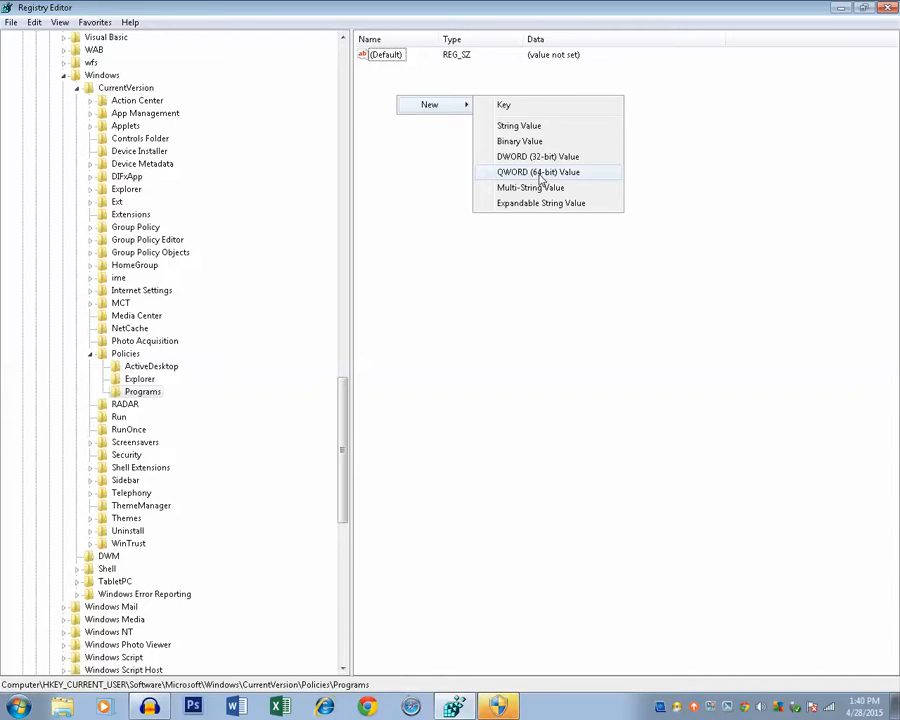
click(538, 156)
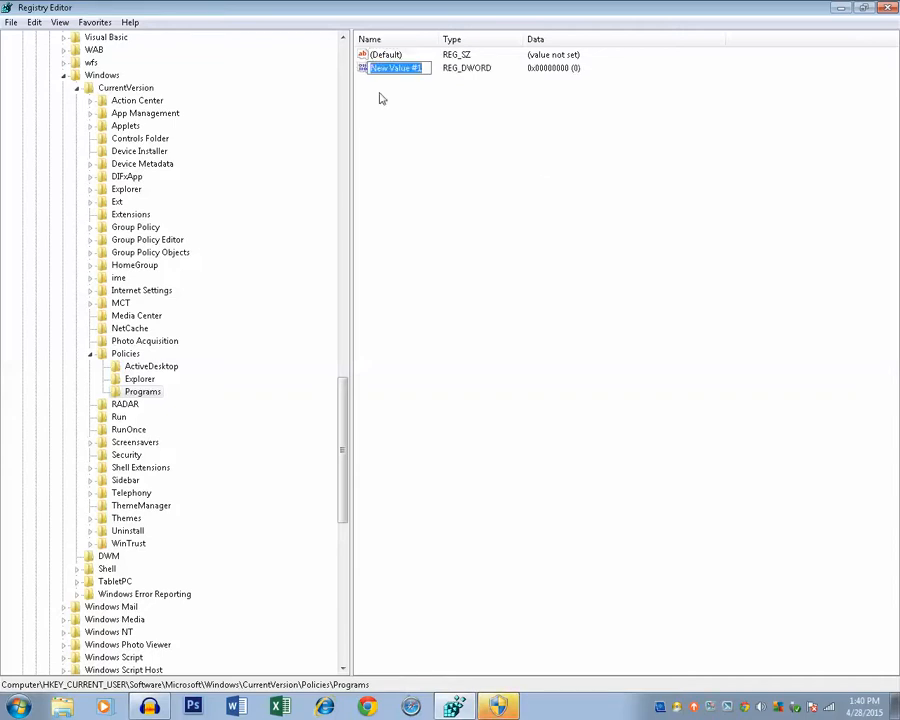
text(N)
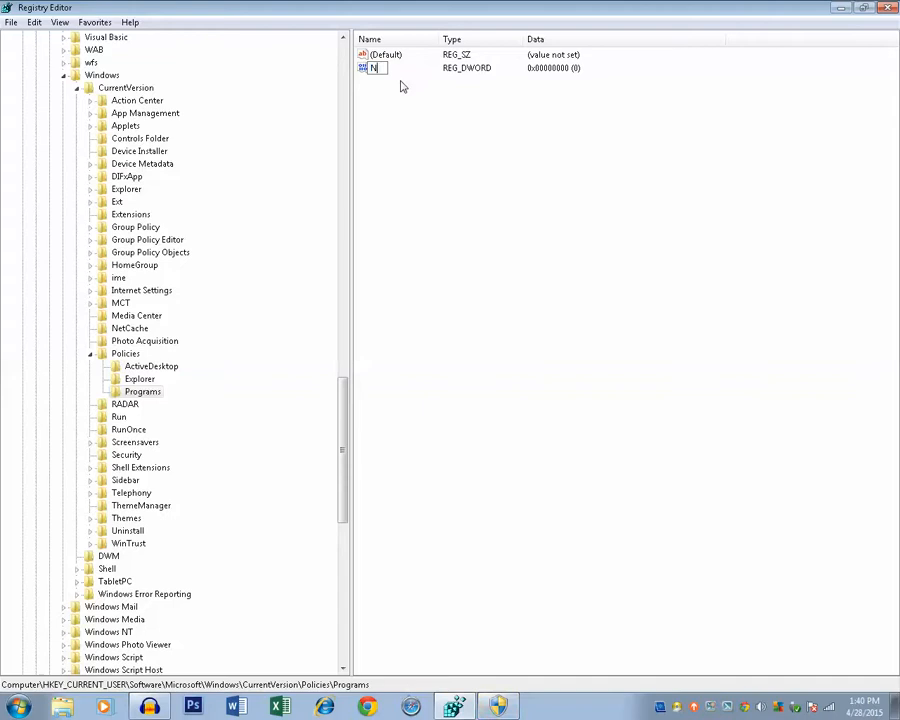
text(oProgramsAnd)
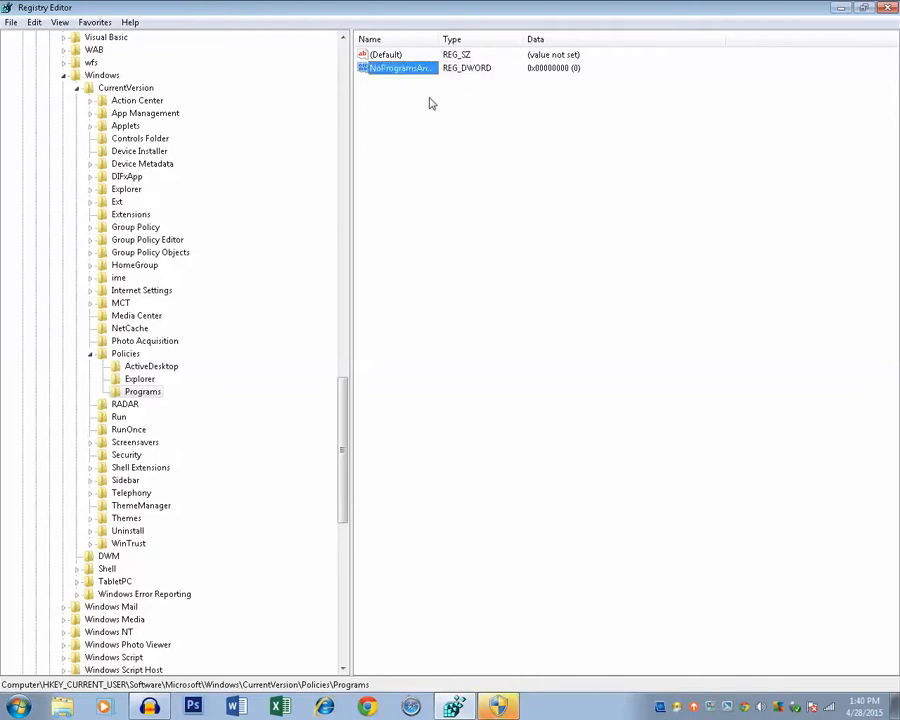
- Set the NoProgramsAndFeatures value data to 1
double_click(398, 68)
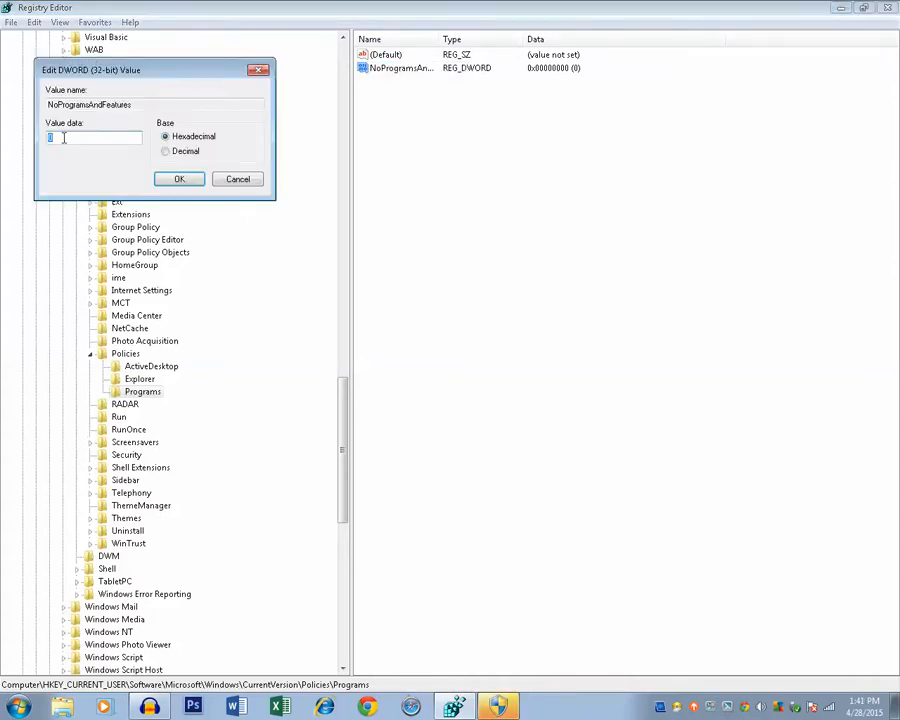
click(179, 178)
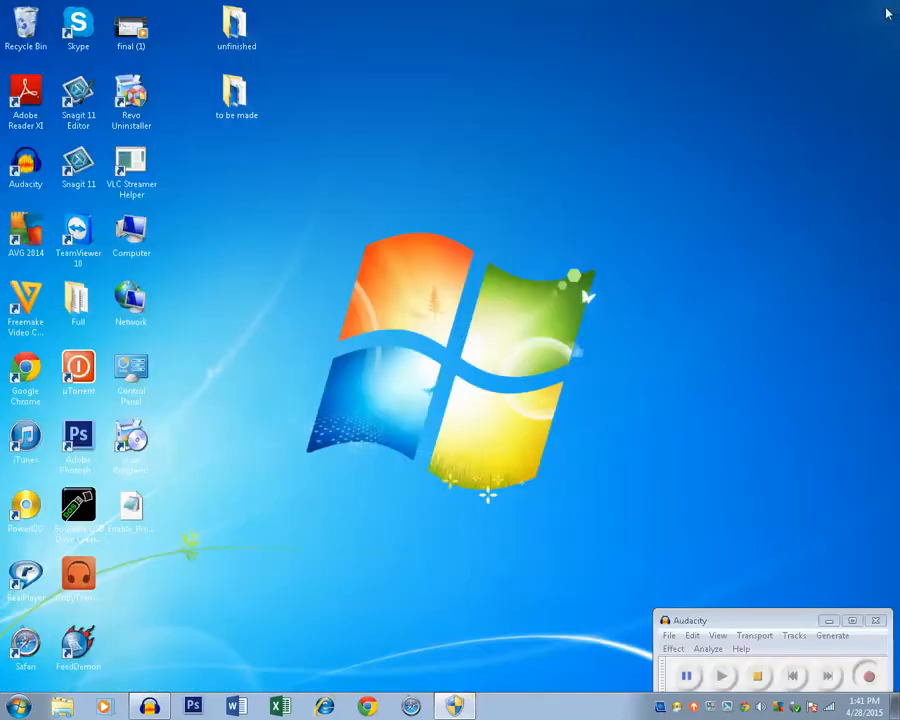
mouse_move(490, 325)
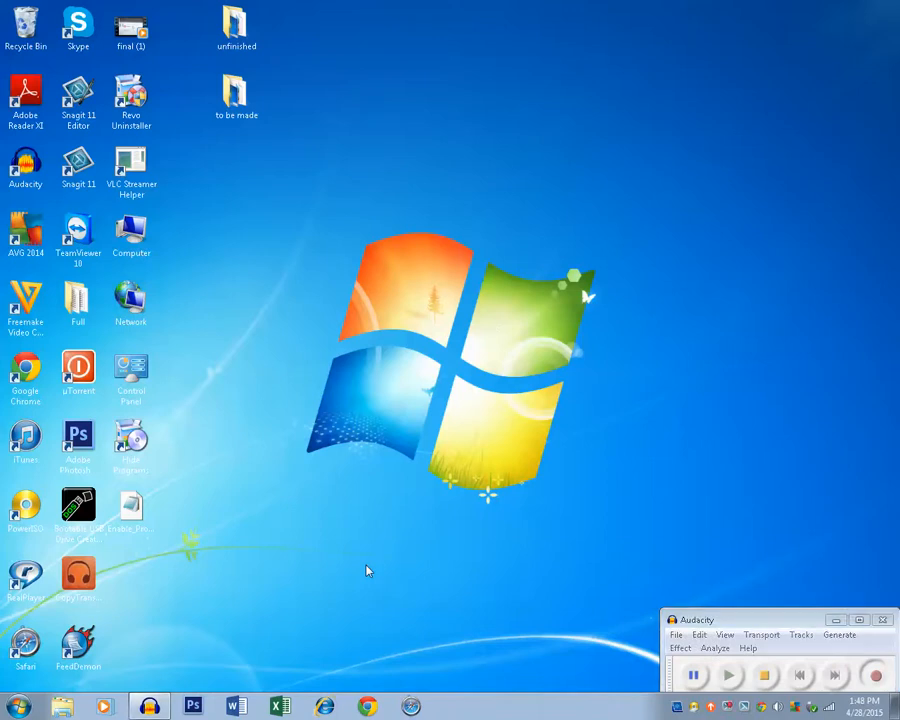
click(12, 706)
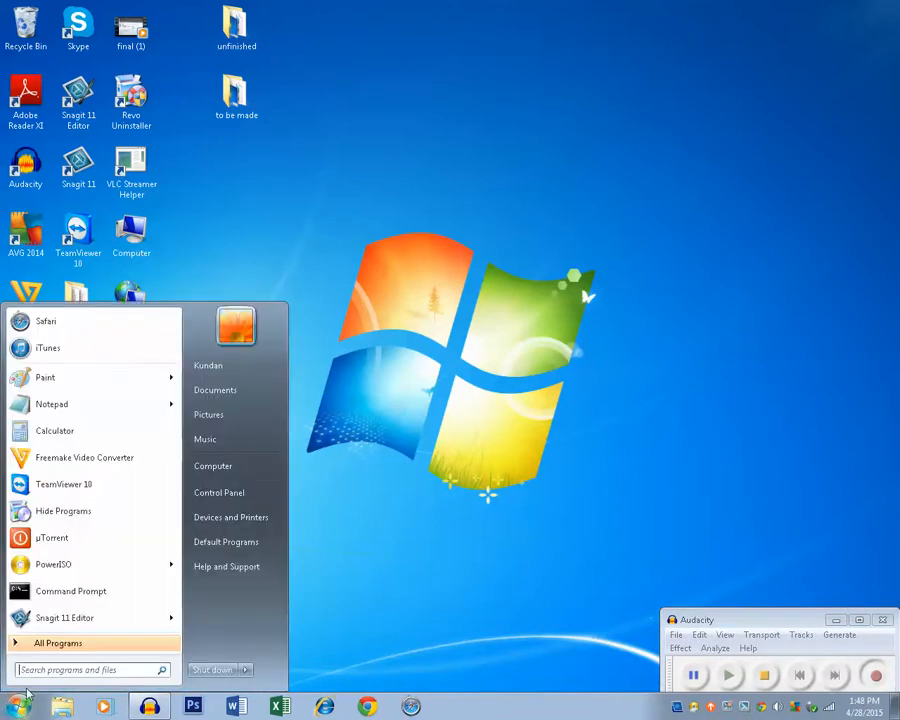
click(213, 492)
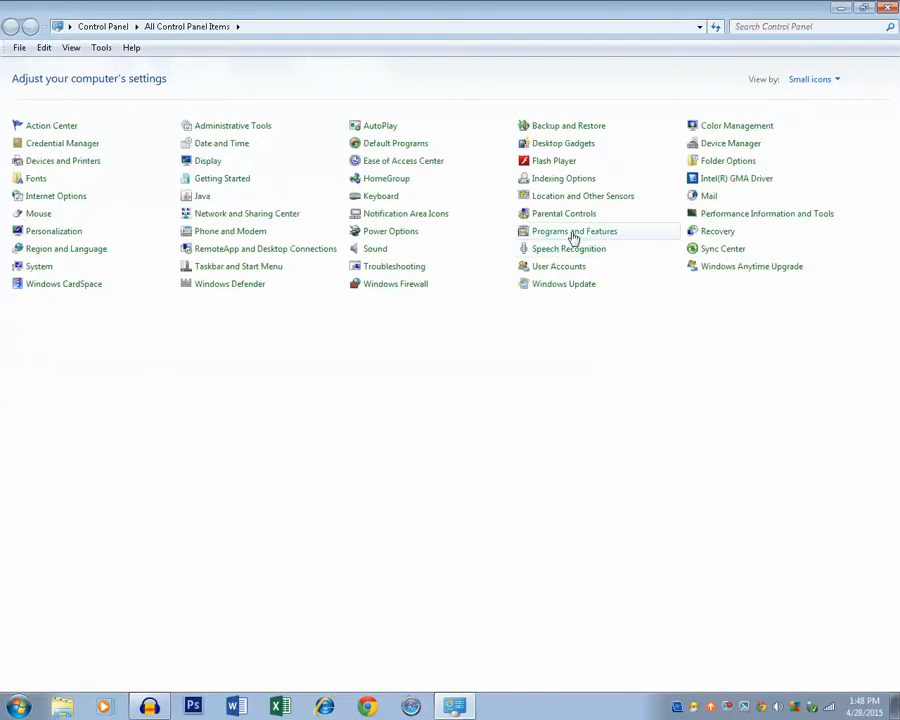
click(574, 231)
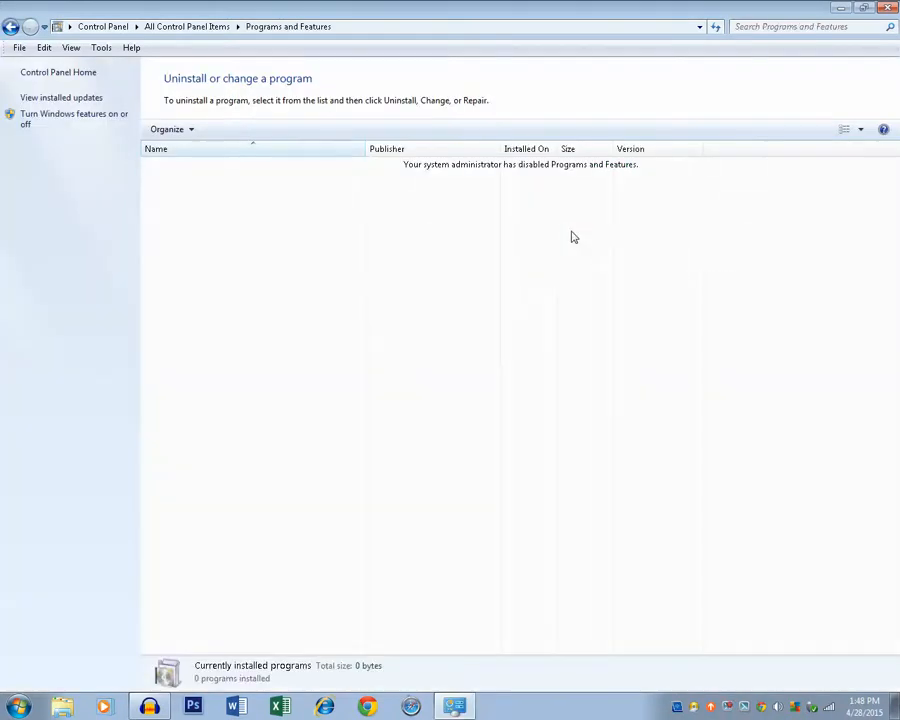
mouse_move(443, 502)
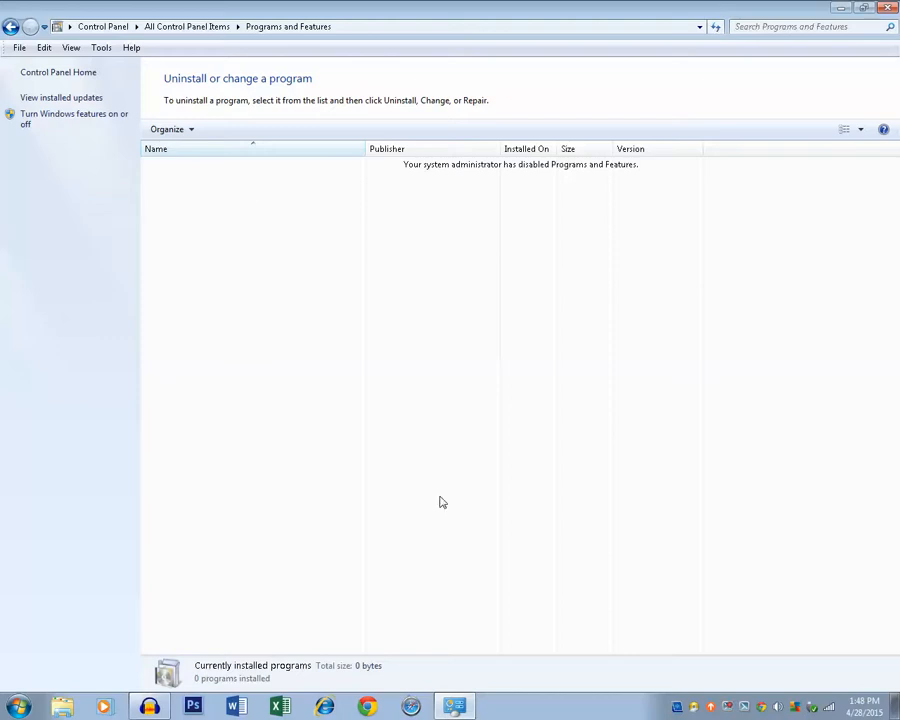
mouse_move(416, 175)
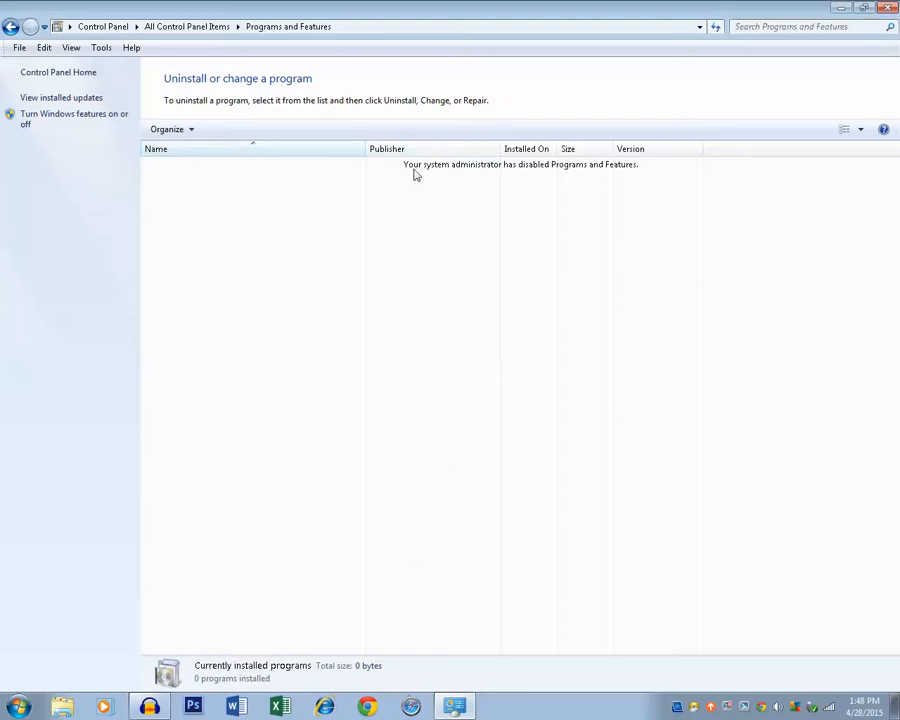
mouse_move(545, 175)
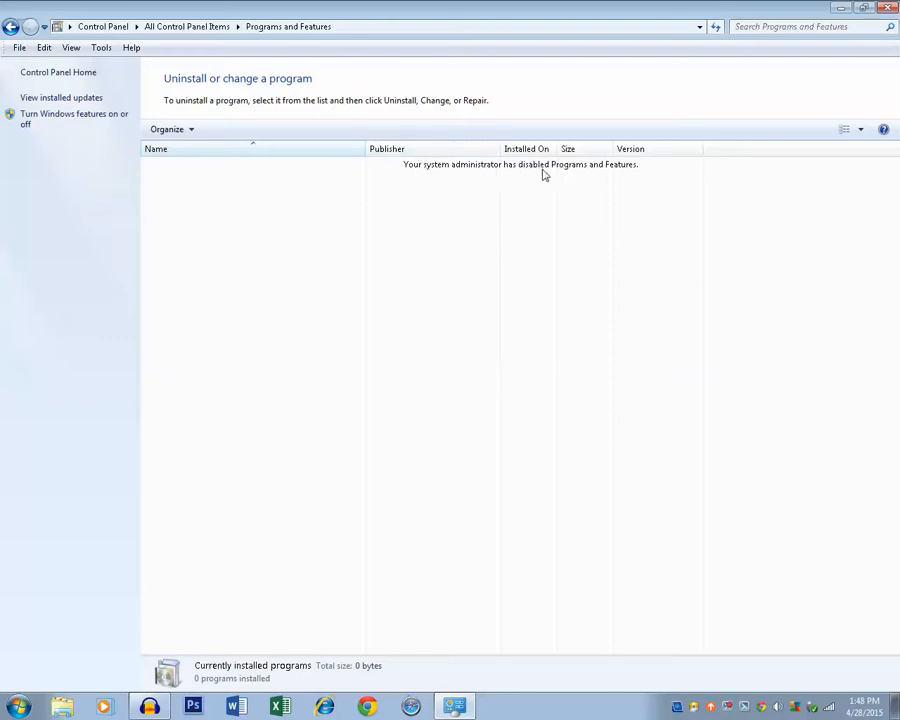
mouse_move(632, 174)
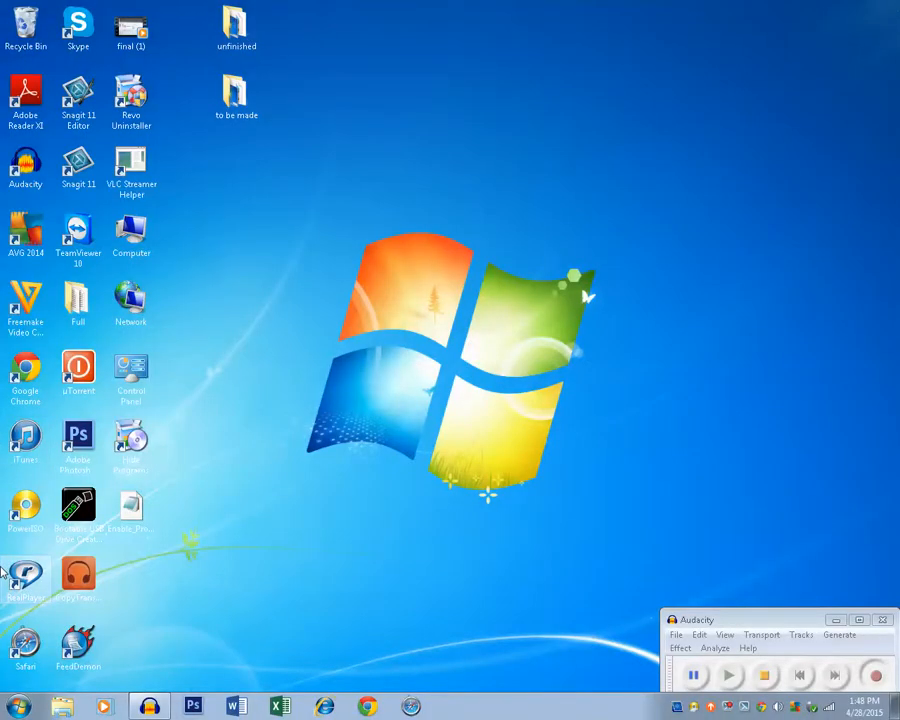
- Relaunch Registry Editor by searching regedit from the Start menu
click(15, 706)
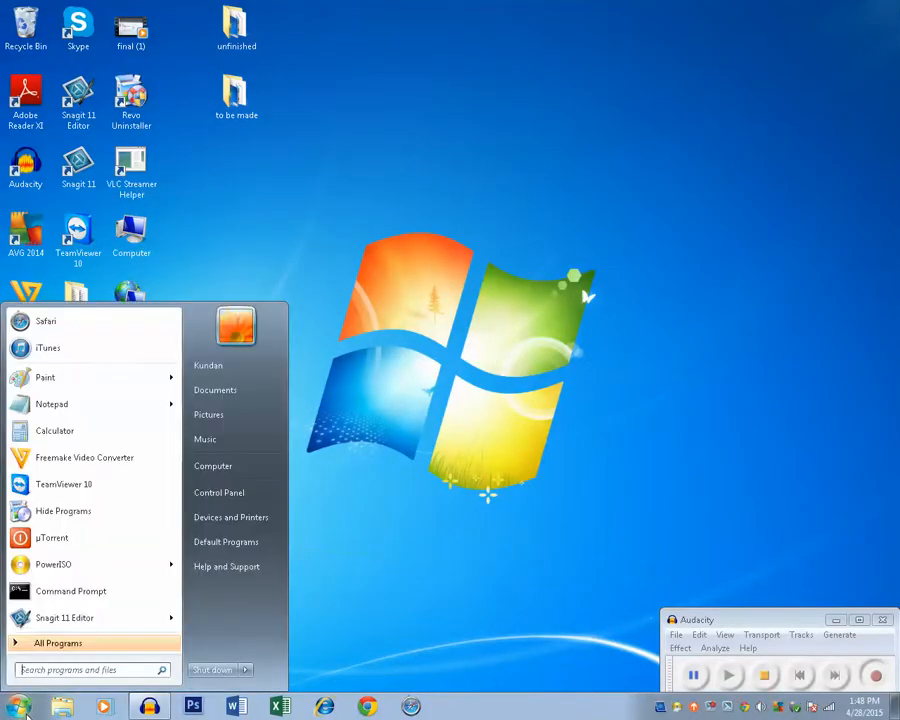
text(regedit)
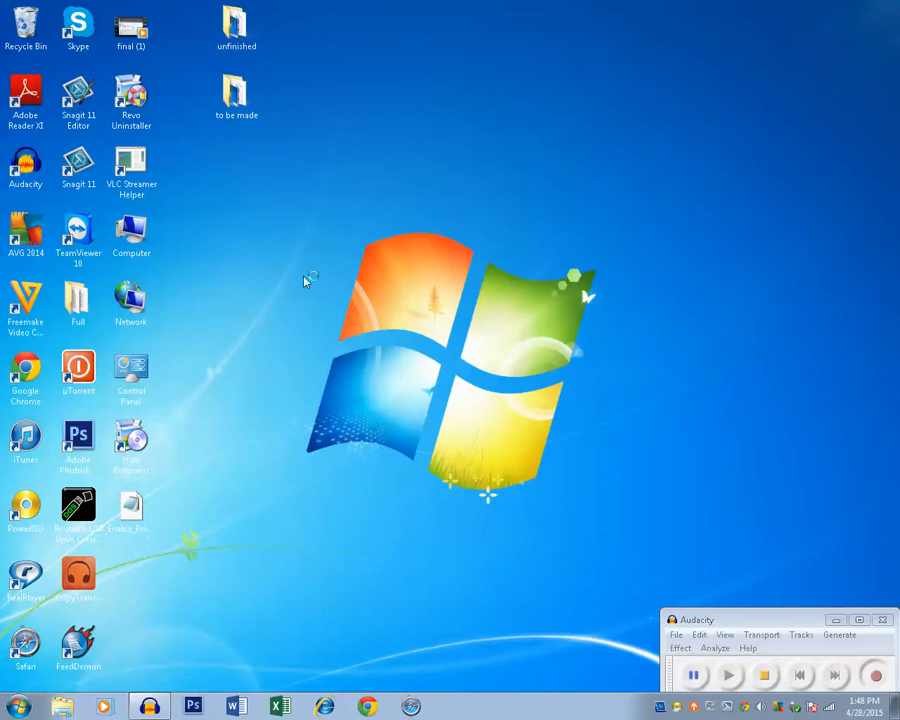
mouse_move(332, 377)
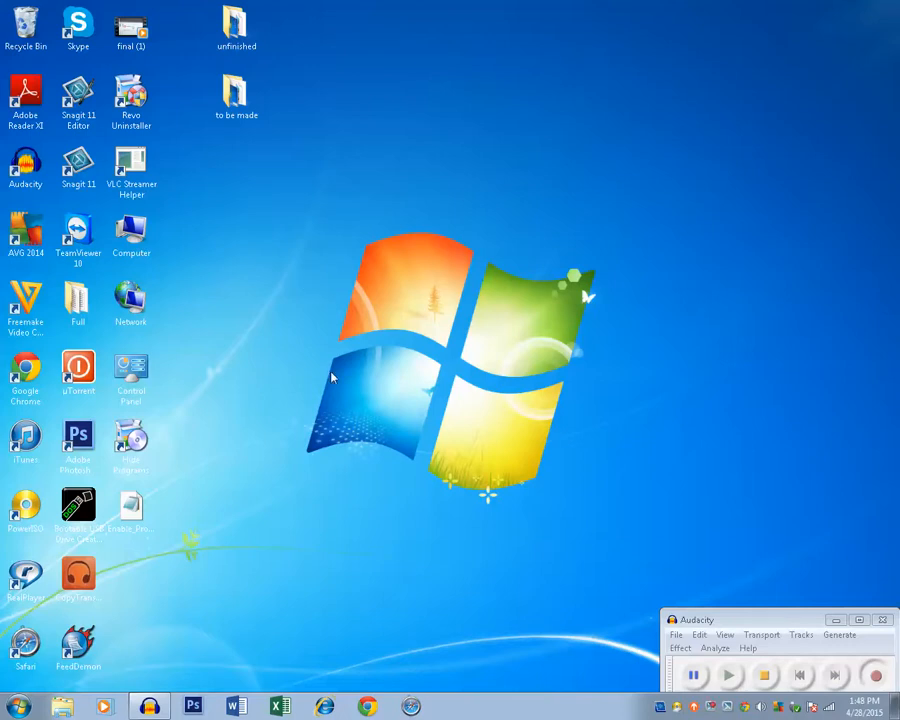
mouse_move(237, 350)
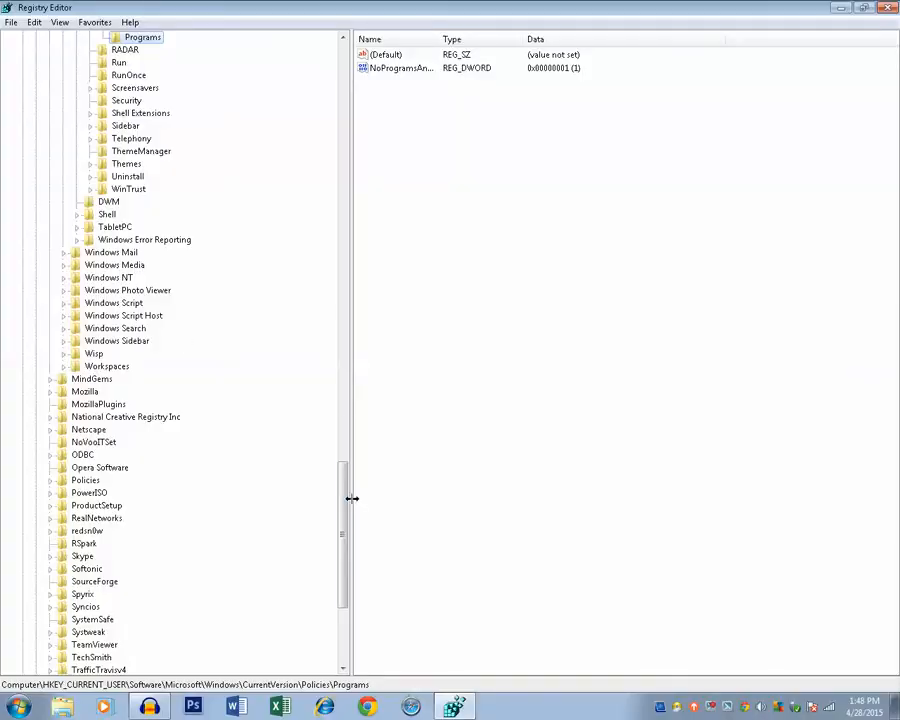
- Scroll to the Programs key and bring up actions for NoProgramsAndFeatures
scroll(up, 3)
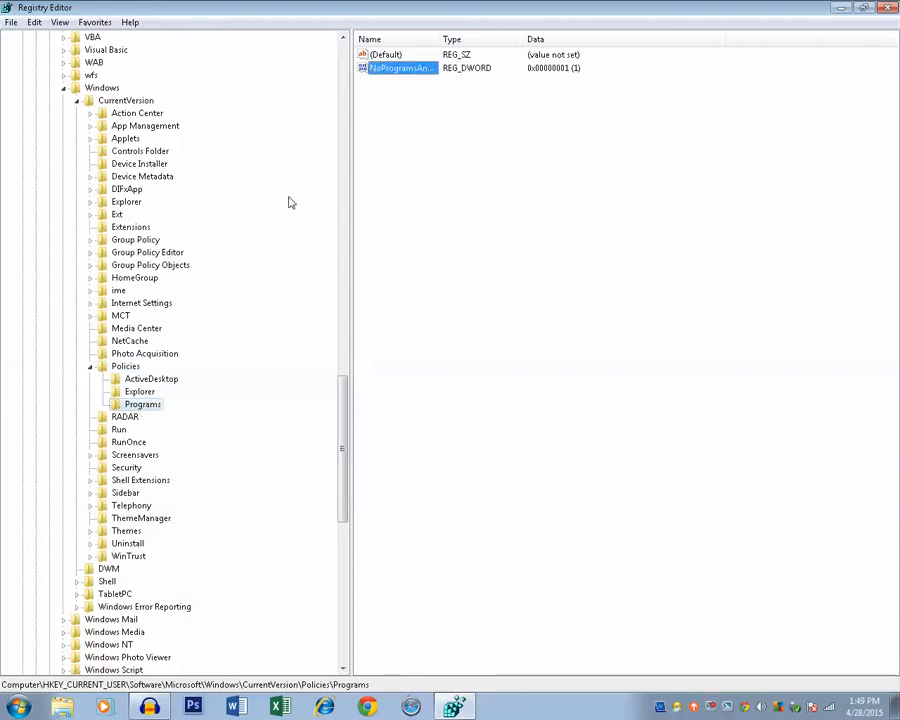
right_click(142, 404)
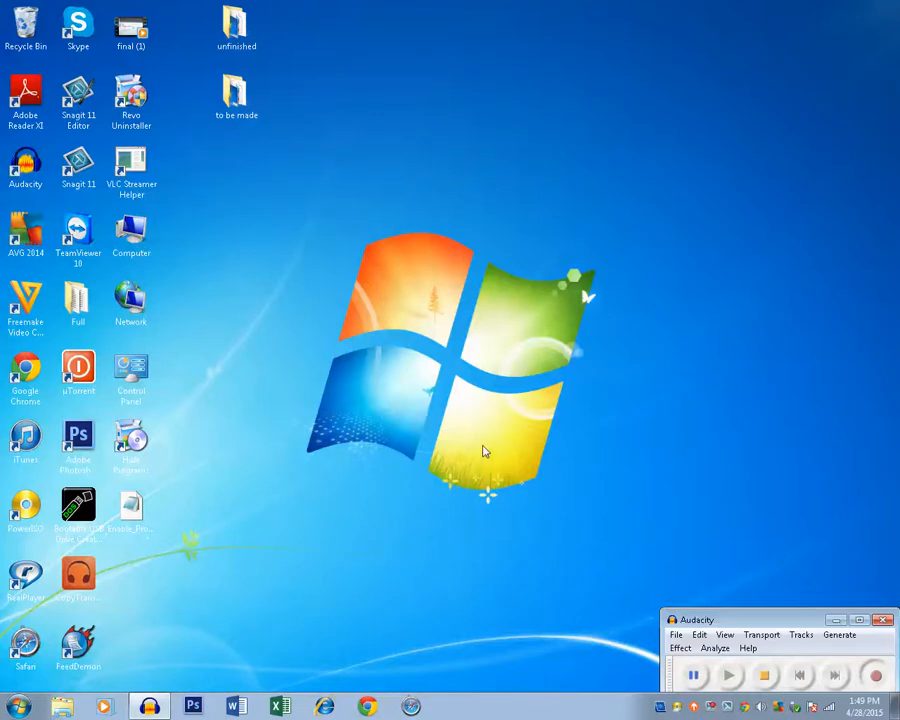
mouse_move(389, 628)
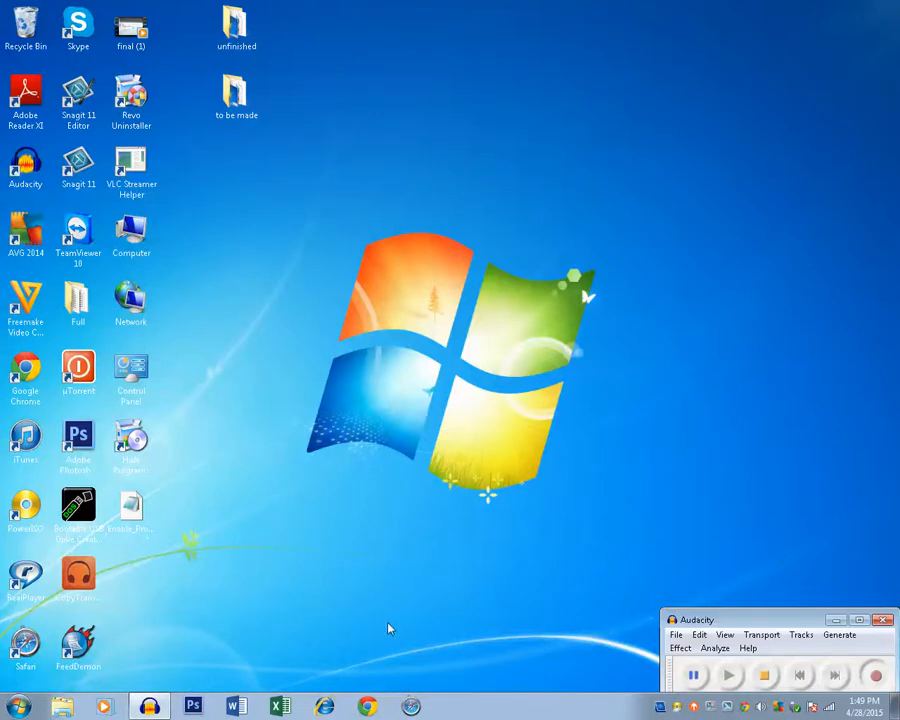